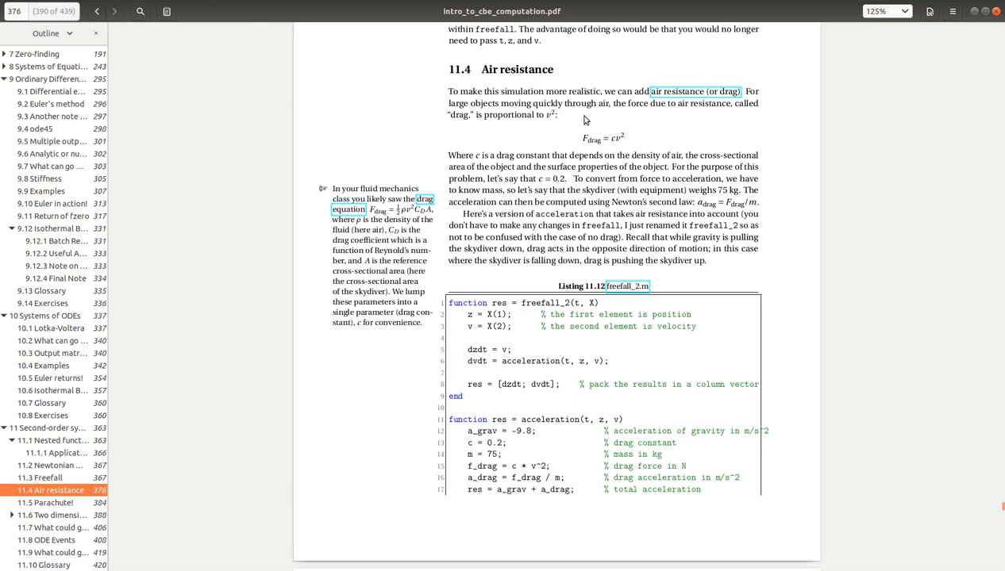
mouse_move(601, 93)
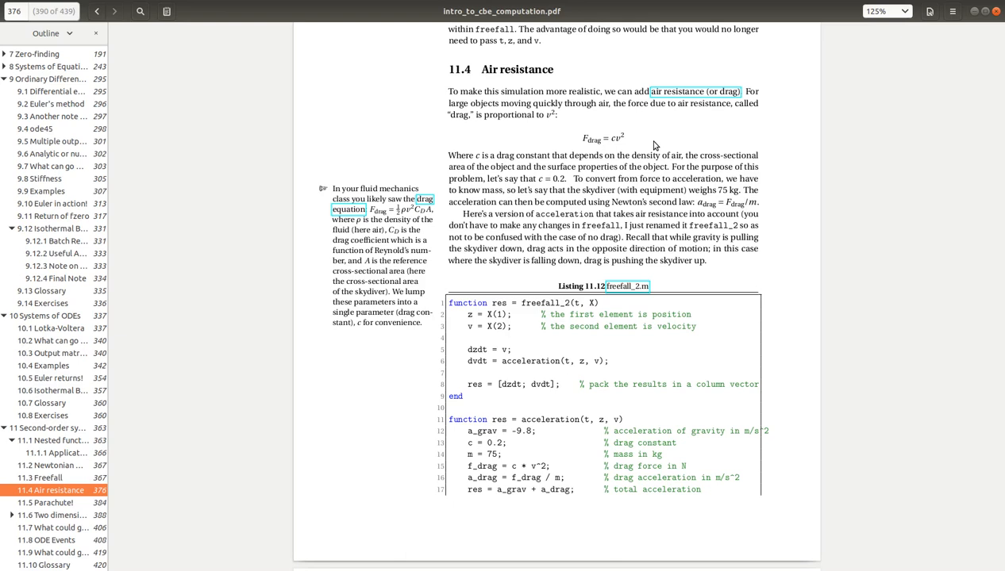
mouse_move(655, 145)
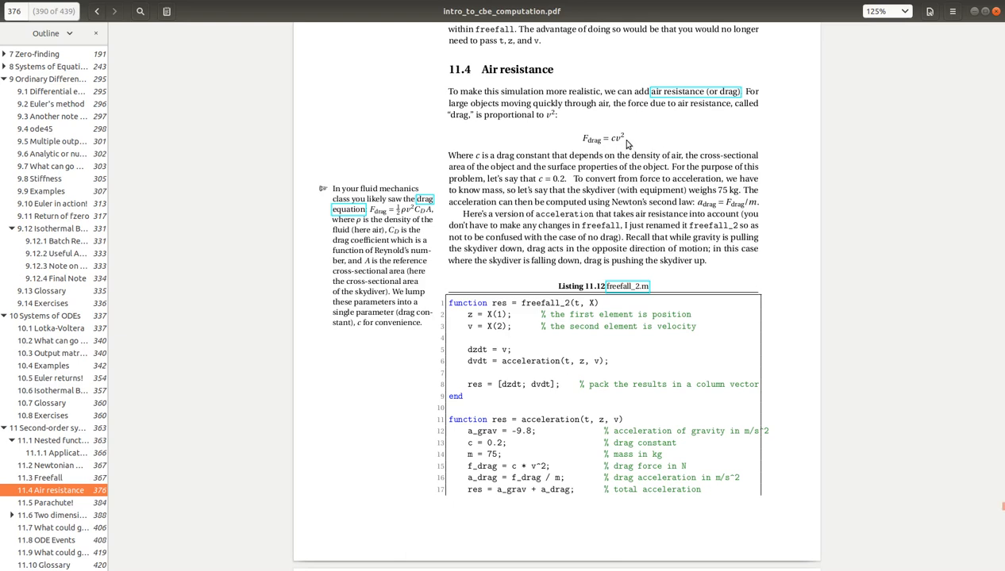
mouse_move(583, 132)
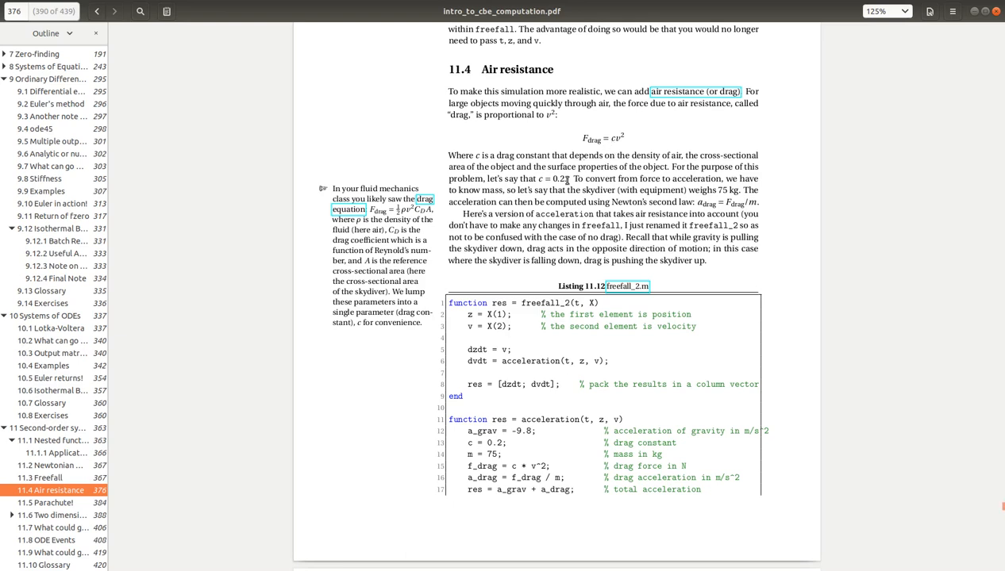
mouse_move(598, 152)
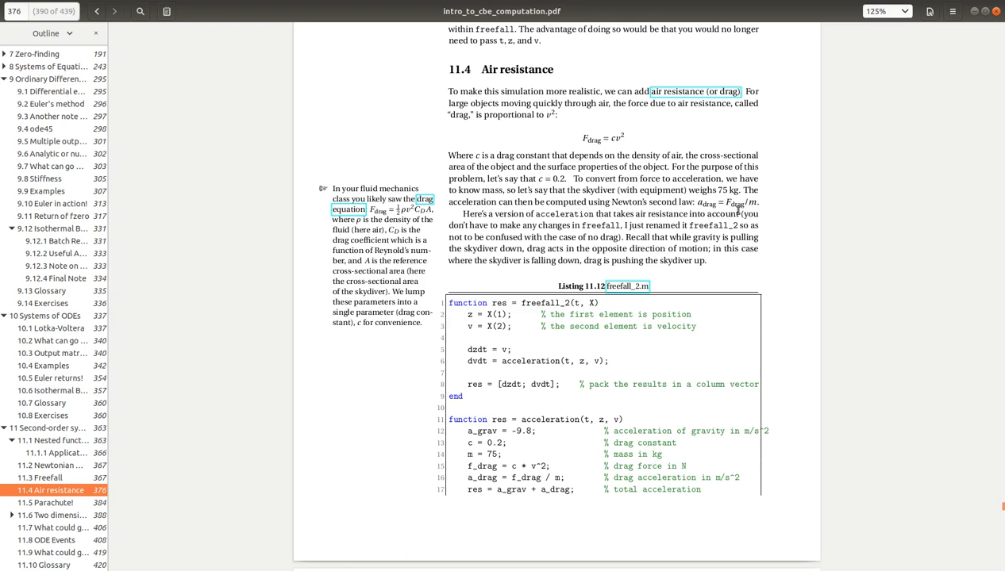
mouse_move(738, 211)
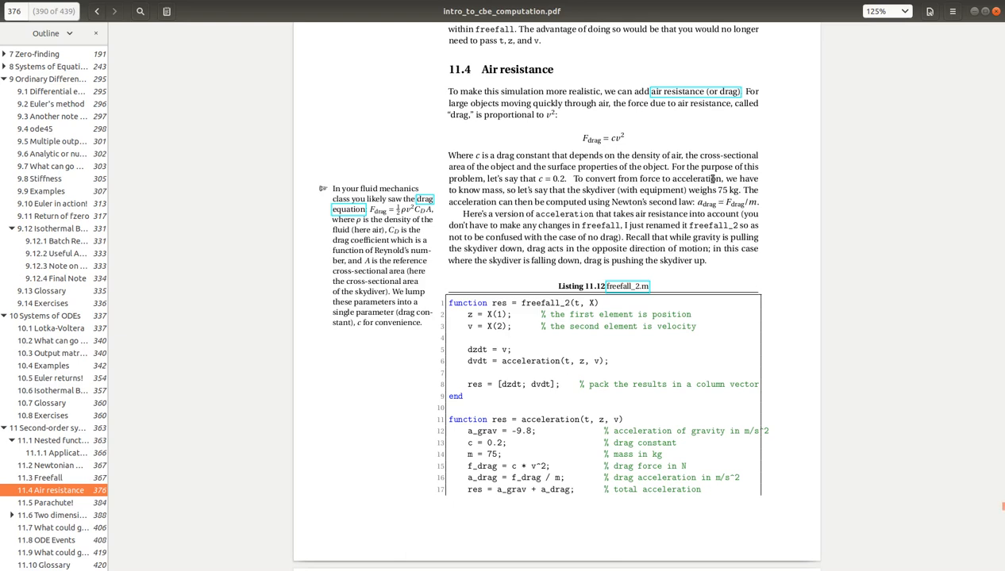
mouse_move(763, 207)
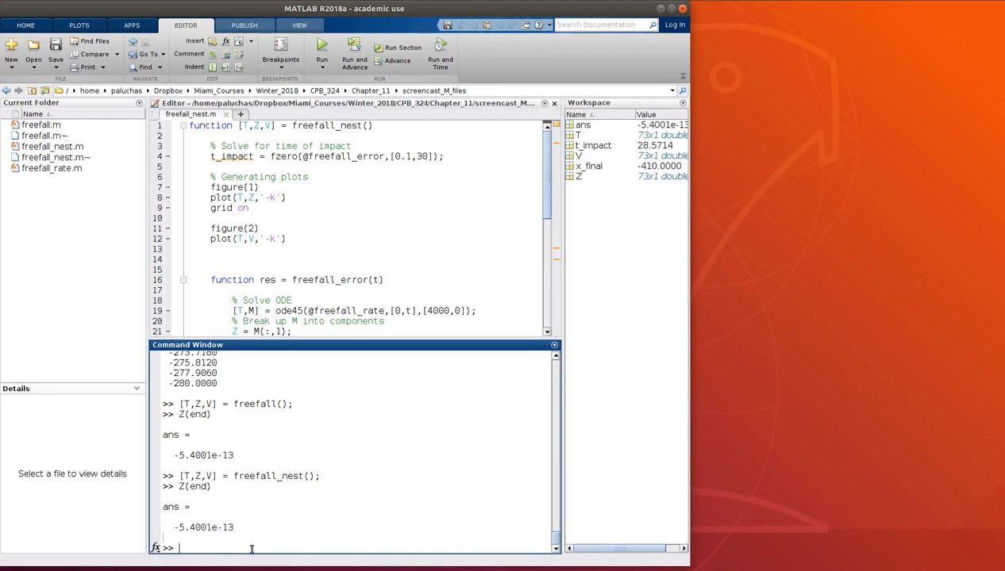
Step: Print T(end) = 28.5714 and V(end) = -280 from the vacuum freefall run
type("T")
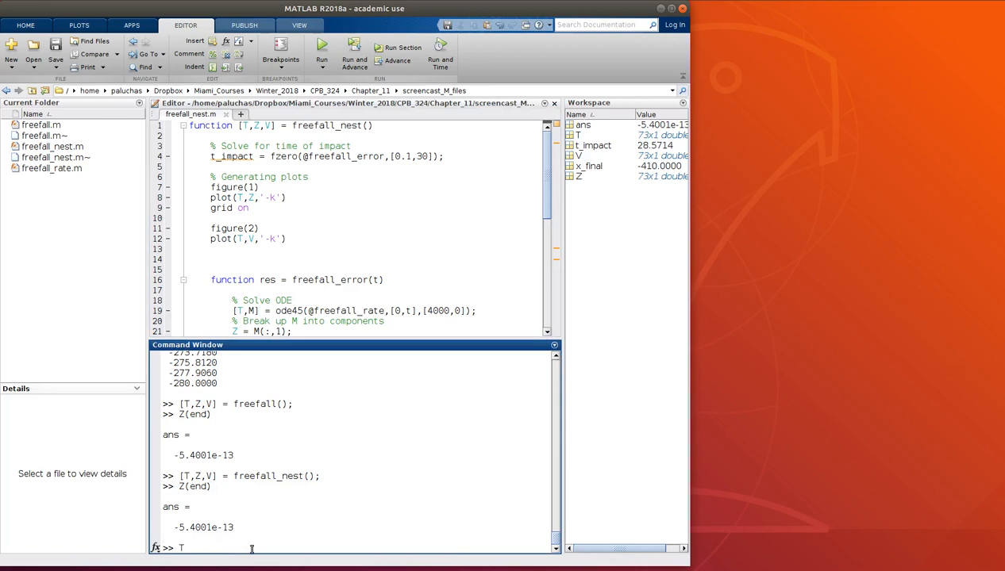
type("T(end)")
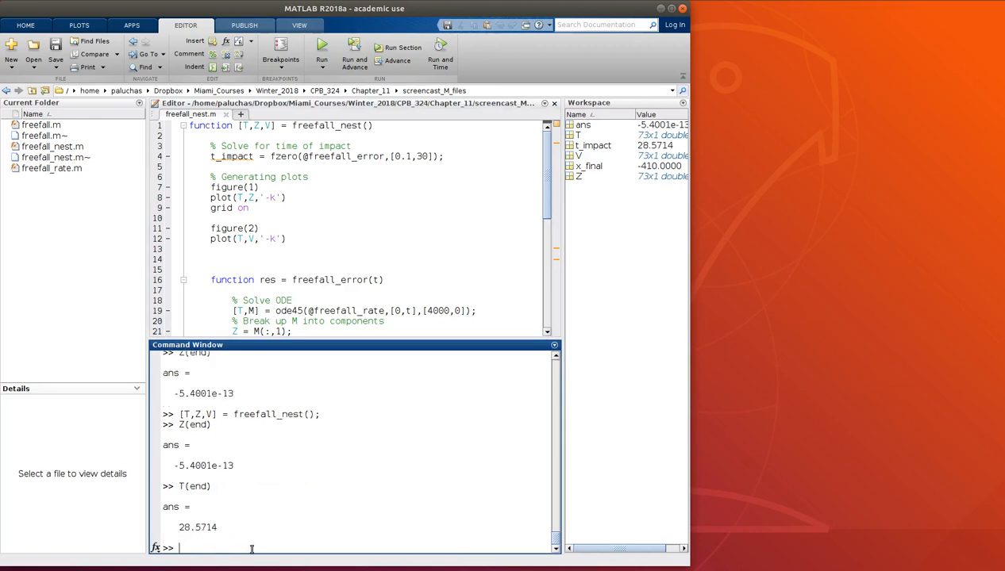
type("V(end")
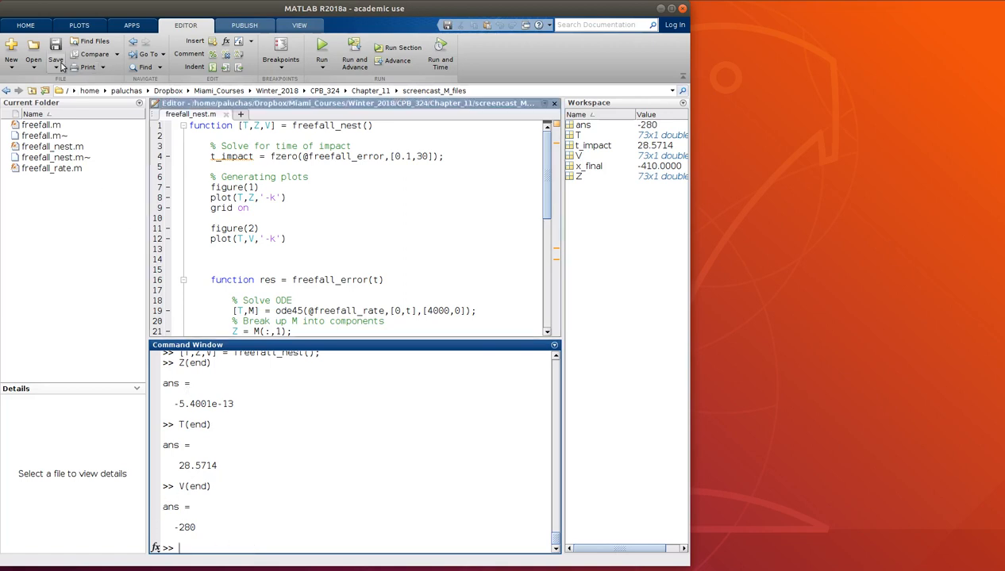
Step: Save the code as freefall_nest_air.m and rename its function freefall_nest_air
left_click(54, 48)
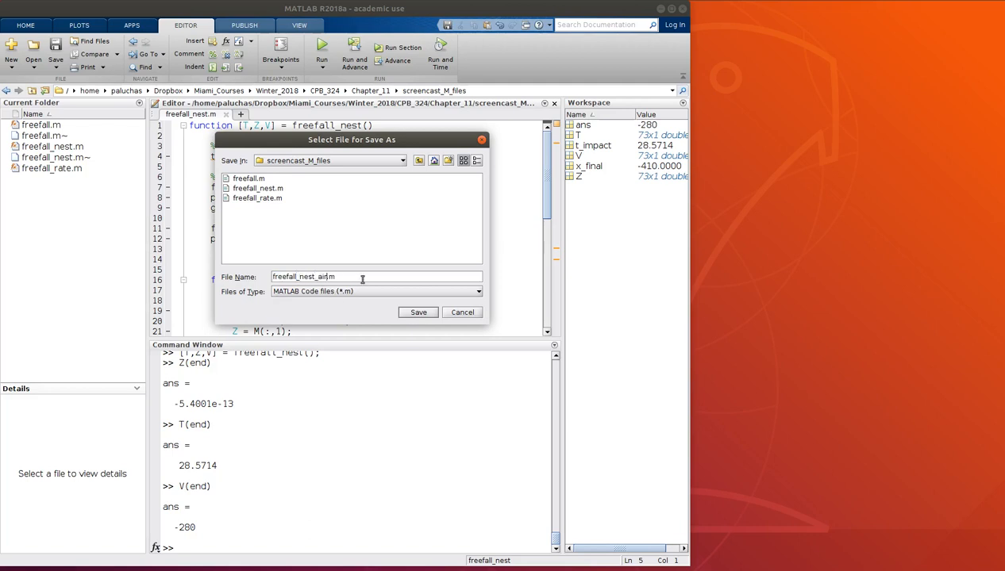
left_click(418, 312)
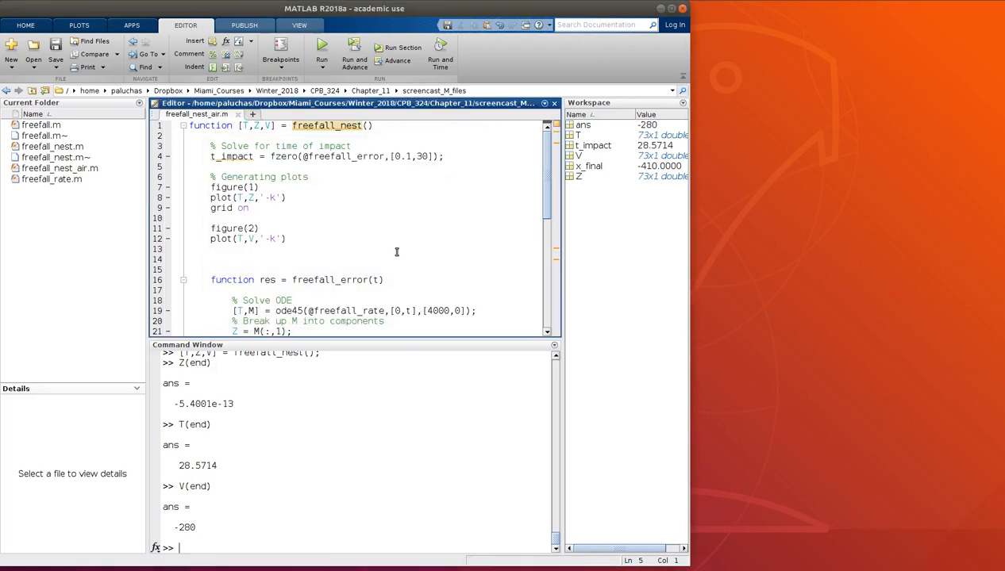
left_click(362, 125)
type("_air")
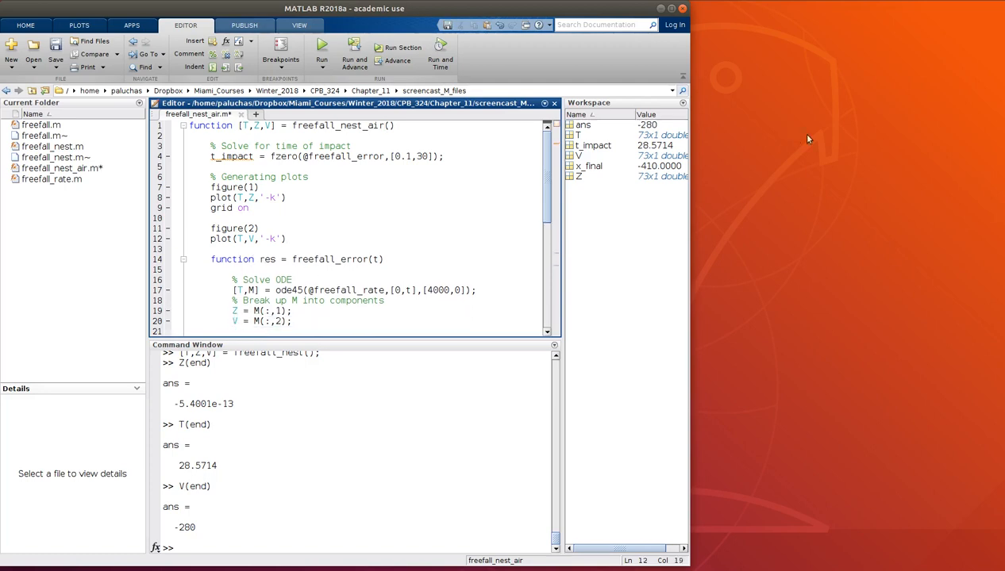
Step: Add the line c = 0.2; below g = 9.8 in freefall_rate
scroll("down", 3)
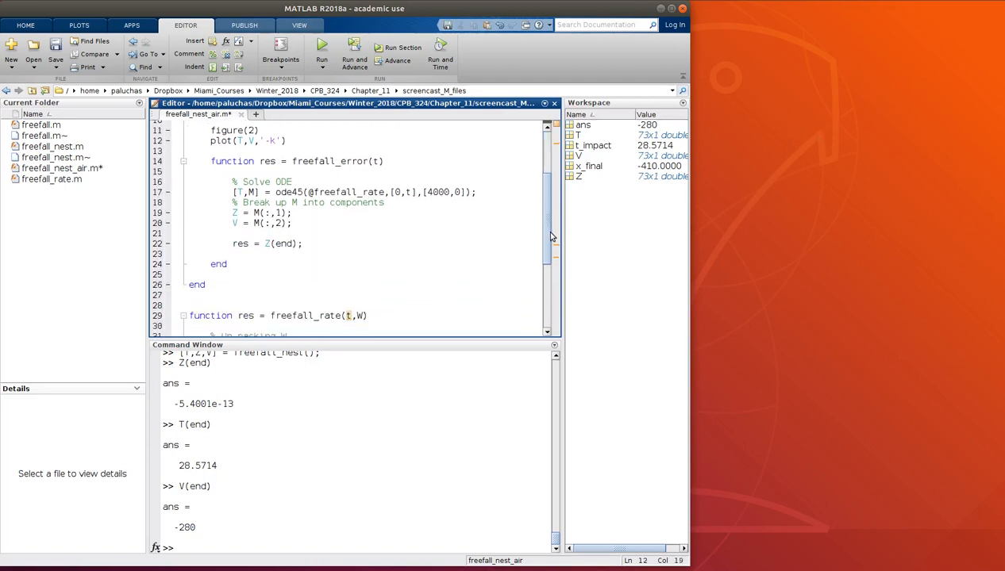
scroll("down", 3)
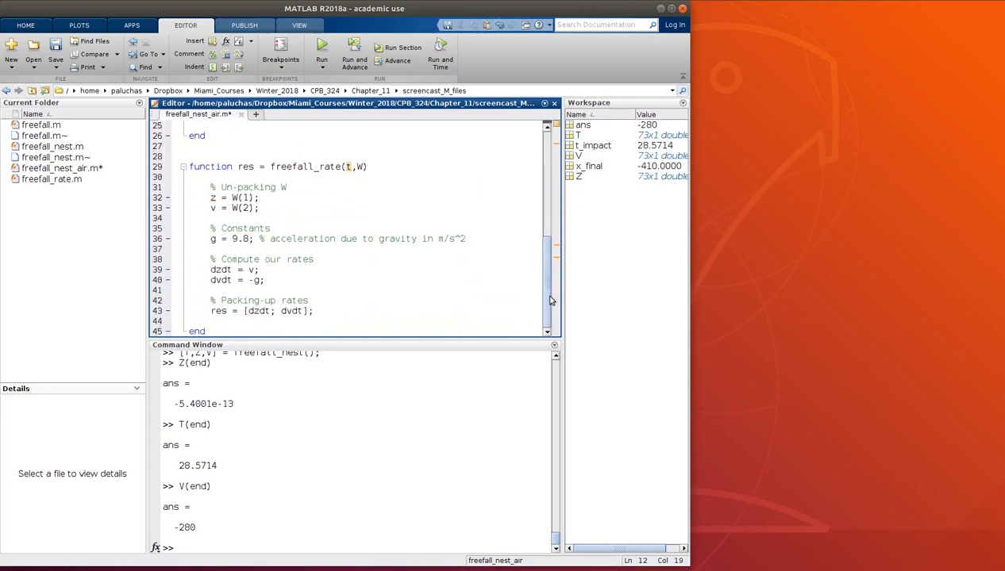
mouse_move(384, 255)
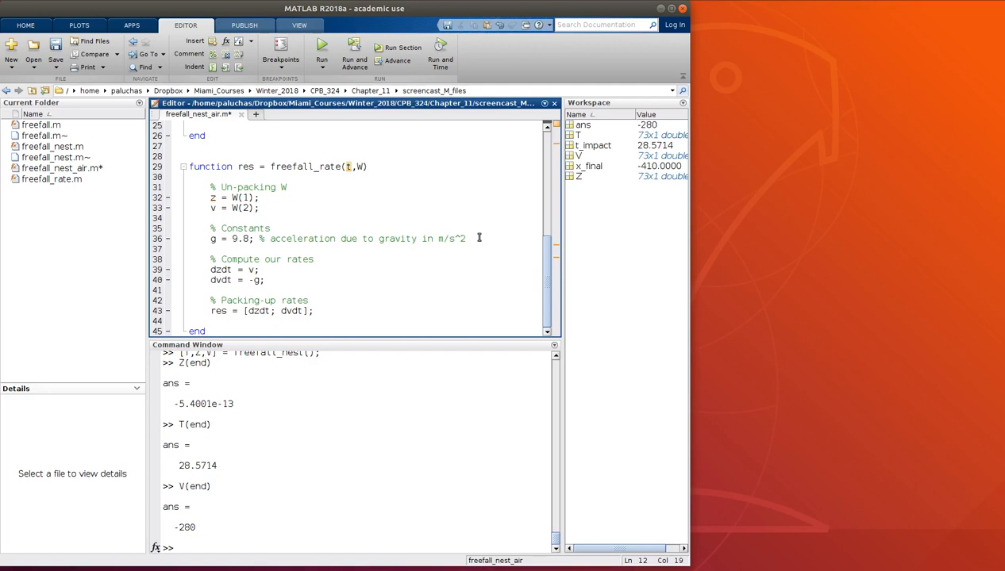
type("c")
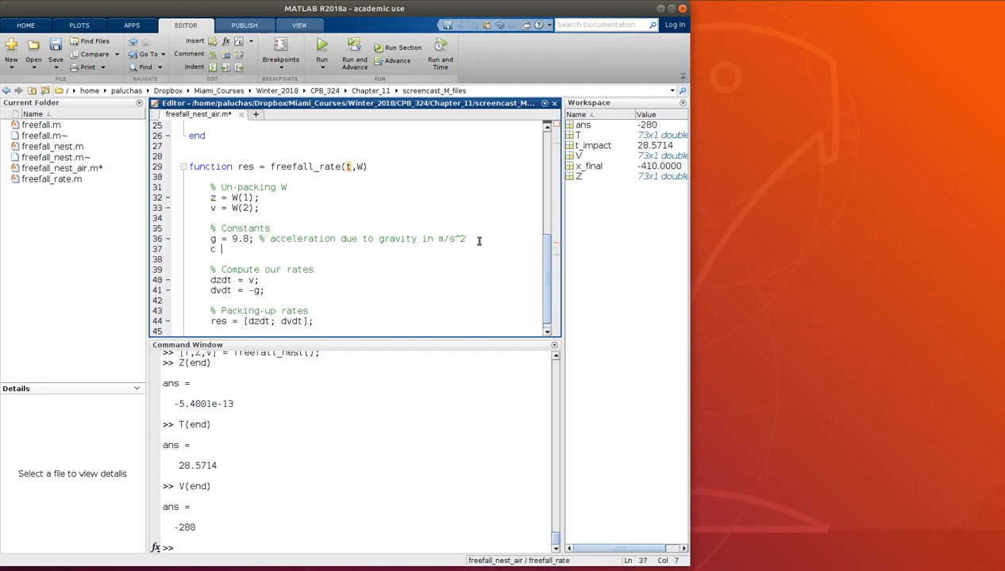
type("= 0")
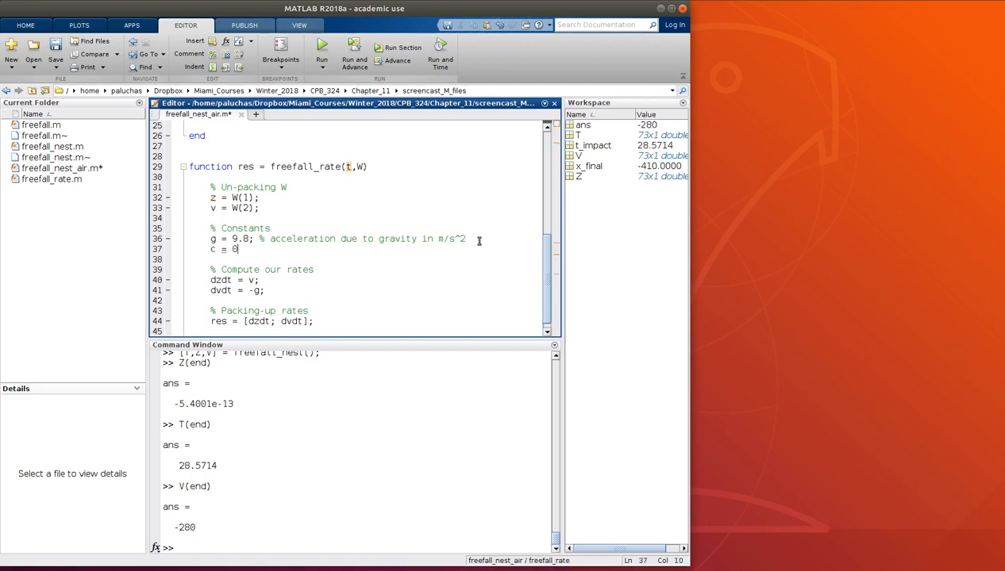
type(".2;")
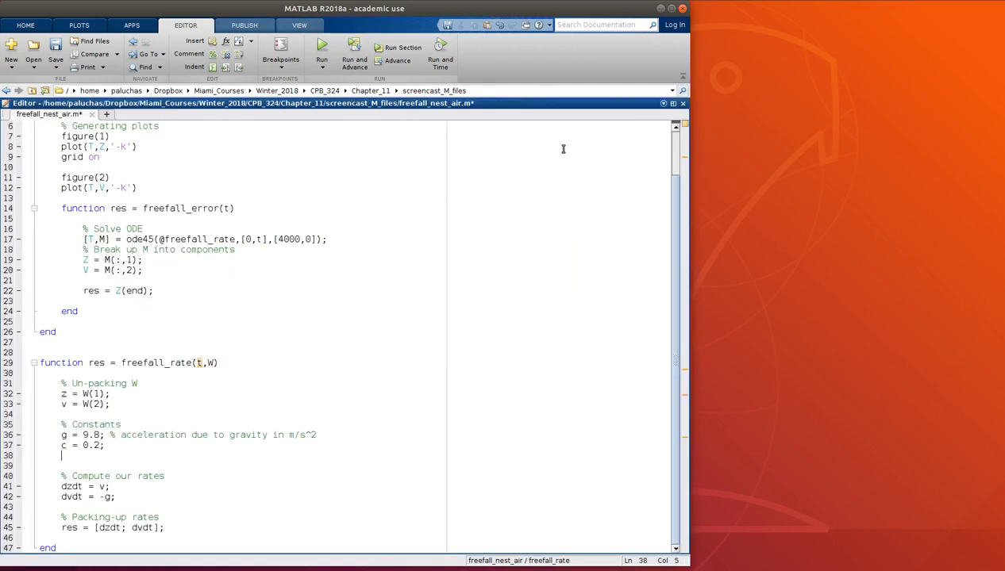
mouse_move(673, 201)
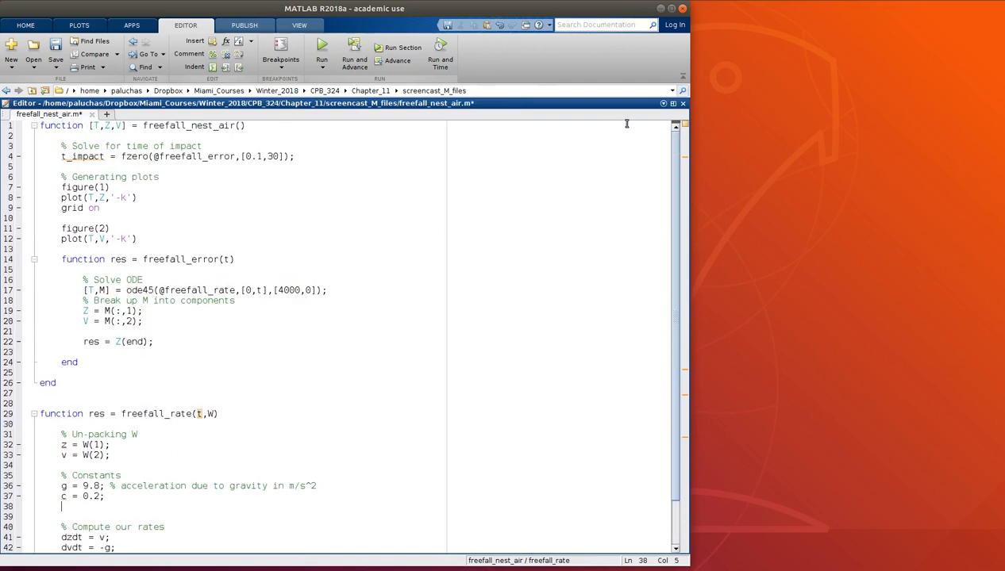
scroll("down", 3)
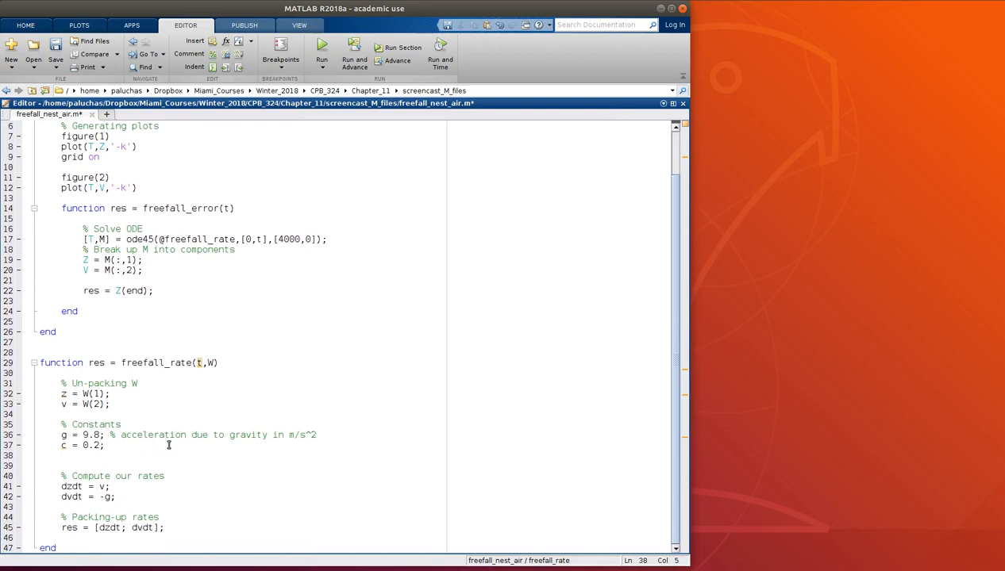
Step: Add a mass constant m = 75 with an 'in kg' comment
type("m = 75")
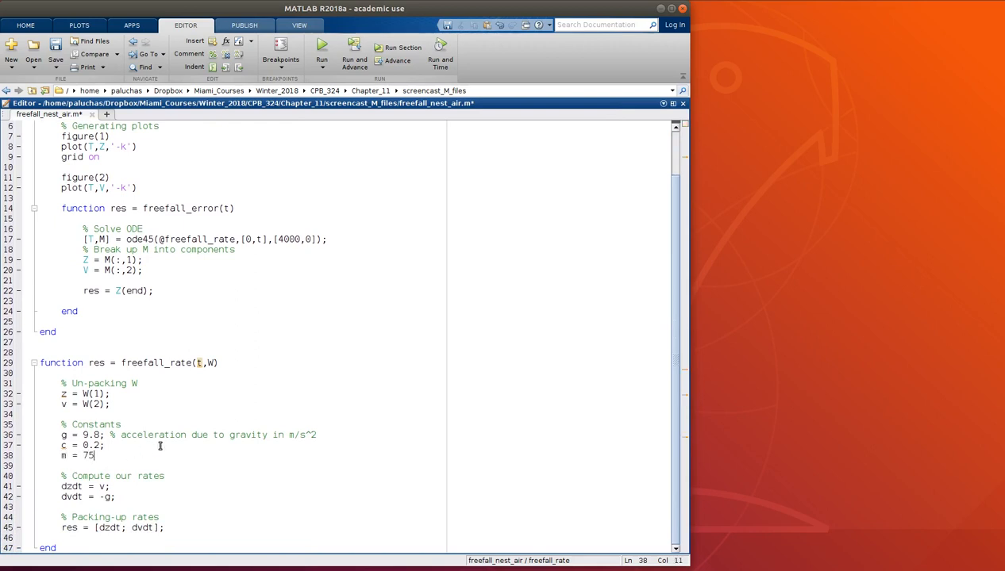
type("'")
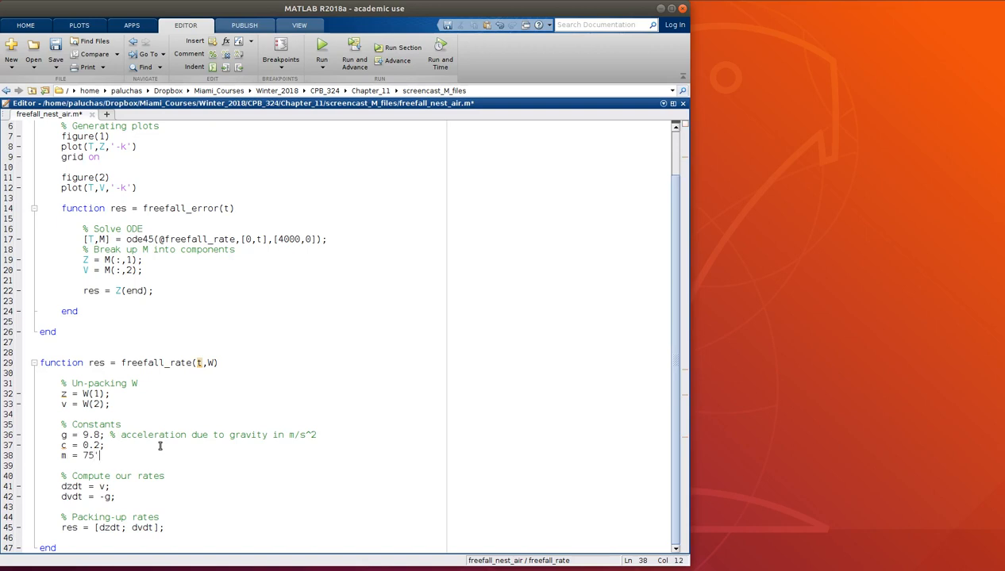
type(";  % mass")
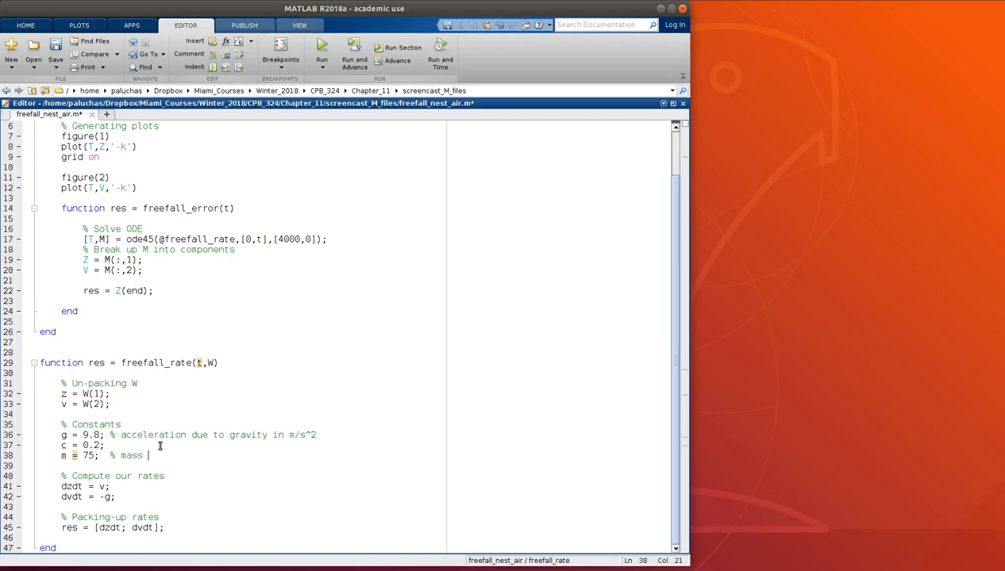
type("in kg")
left_click(189, 497)
type(" + ")
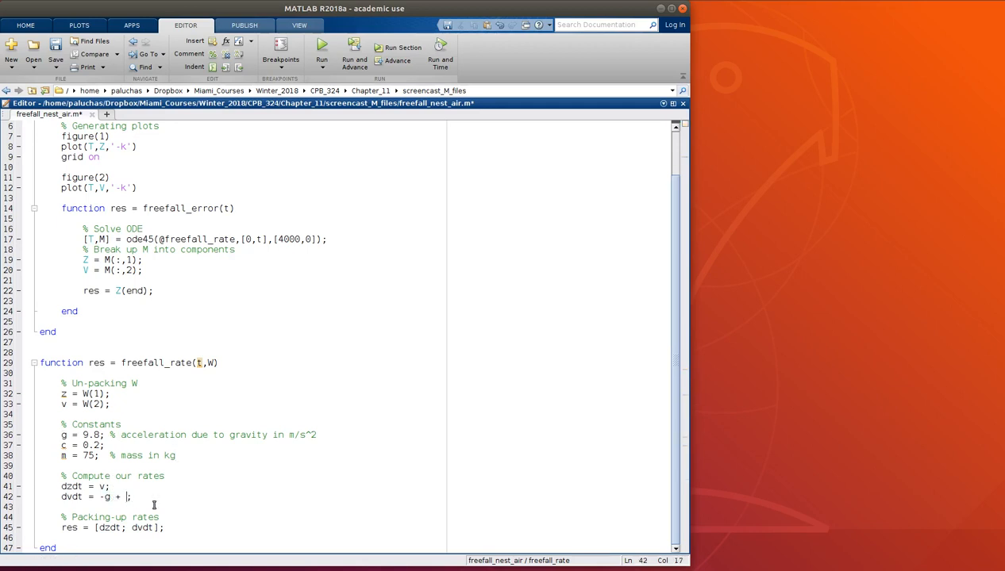
Step: Change dvdt to -g + c*v^(2)/m
type("c")
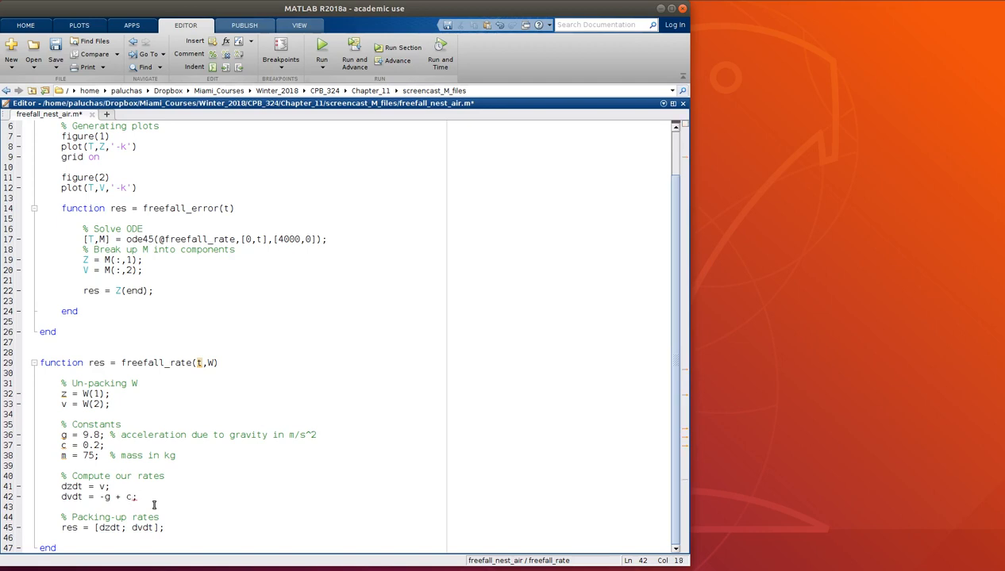
type("*v^")
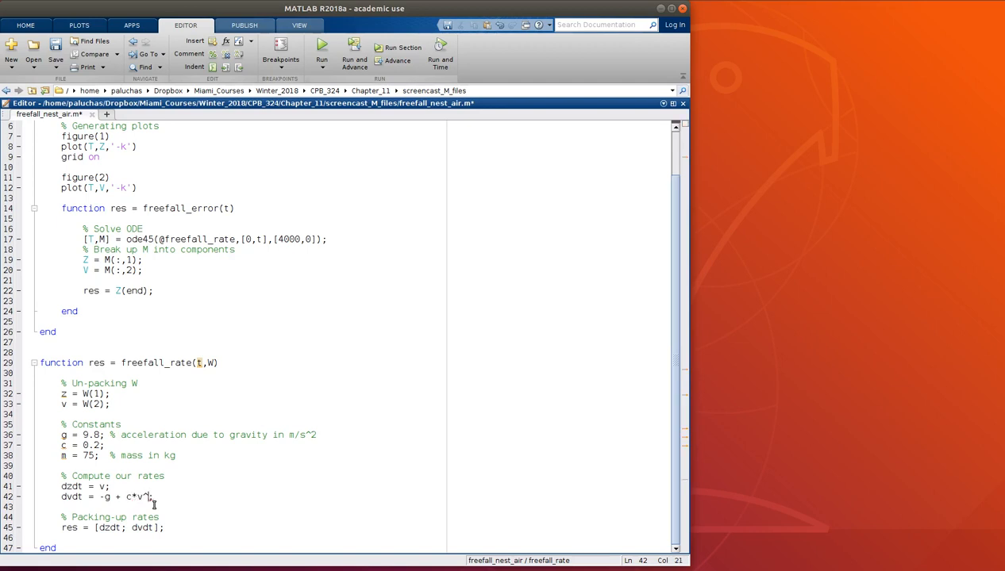
type("(2)/")
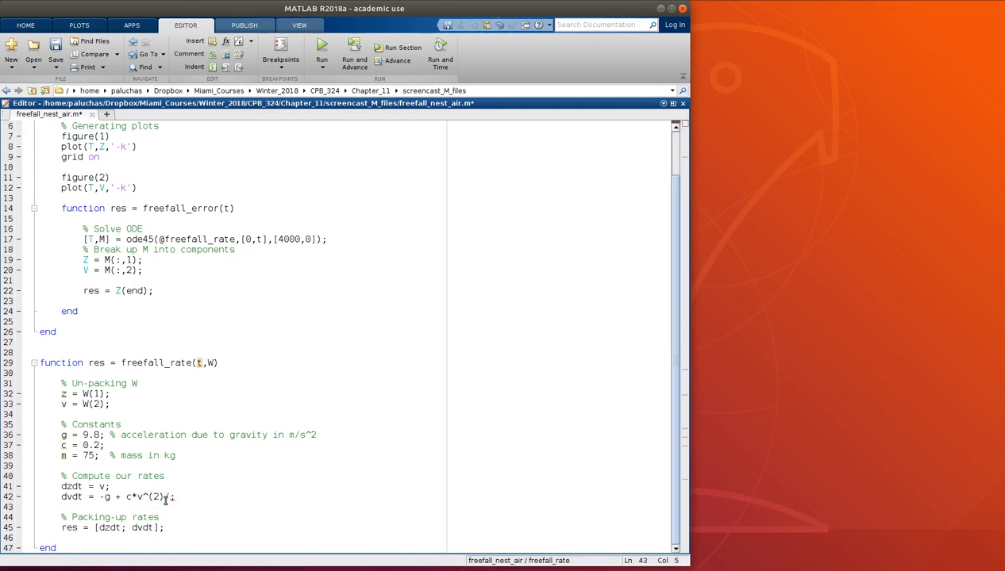
type("/m")
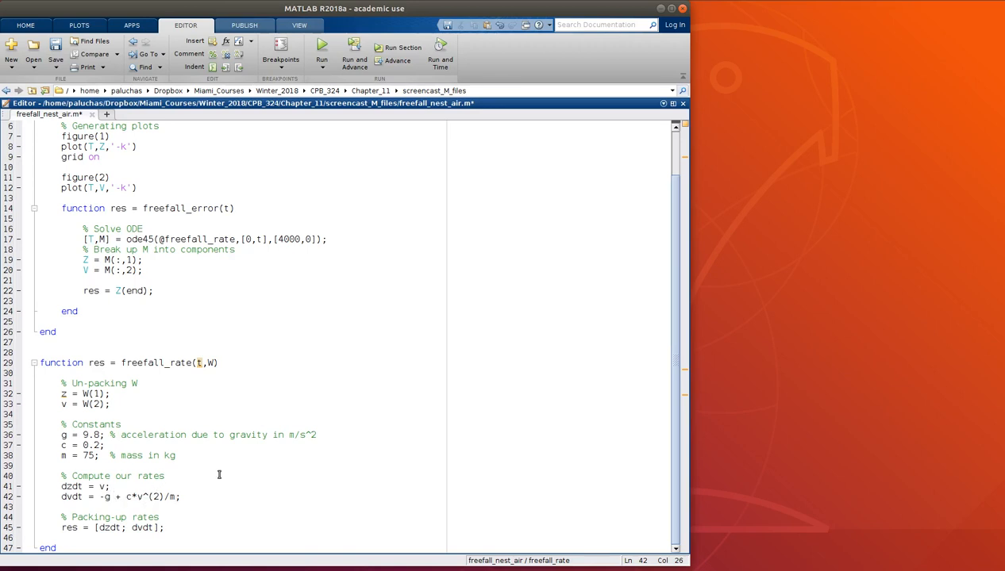
mouse_move(677, 326)
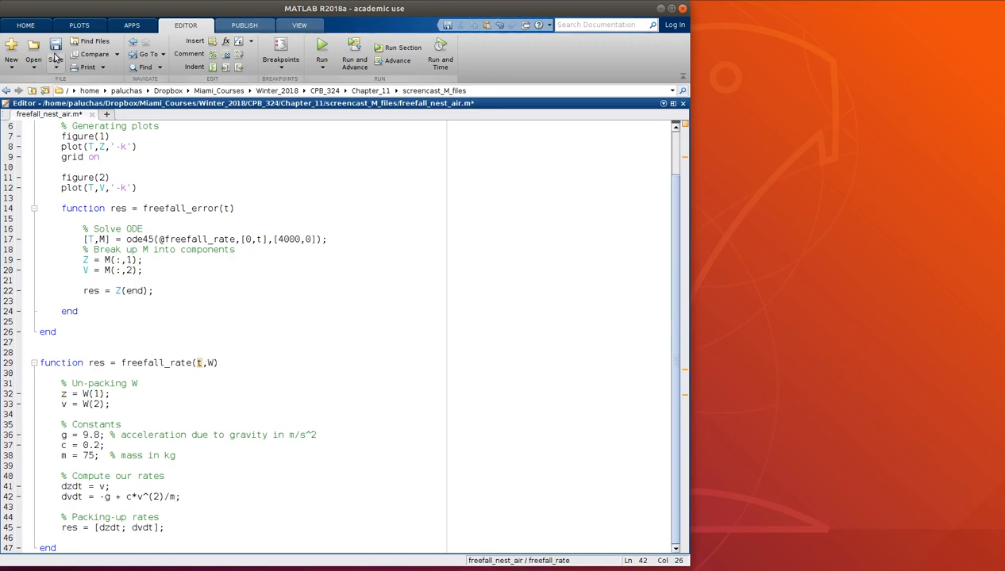
Step: Save freefall_nest_air.m and run [Tv,Zv,Vv] = freefall_nest() to plot black vacuum curves
left_click(55, 54)
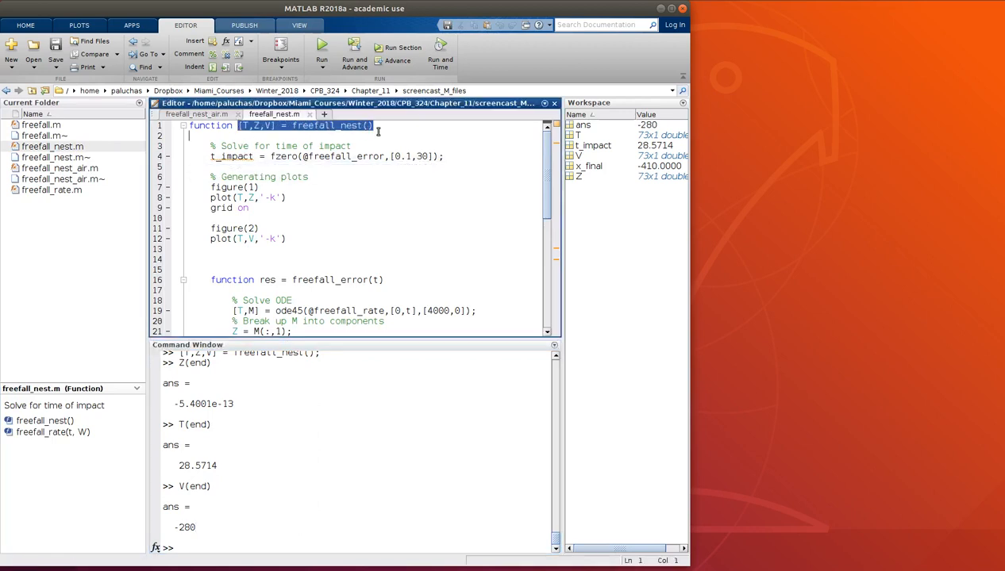
left_click(307, 526)
type("[Tv,Zv,Vv] = freefall_nest();")
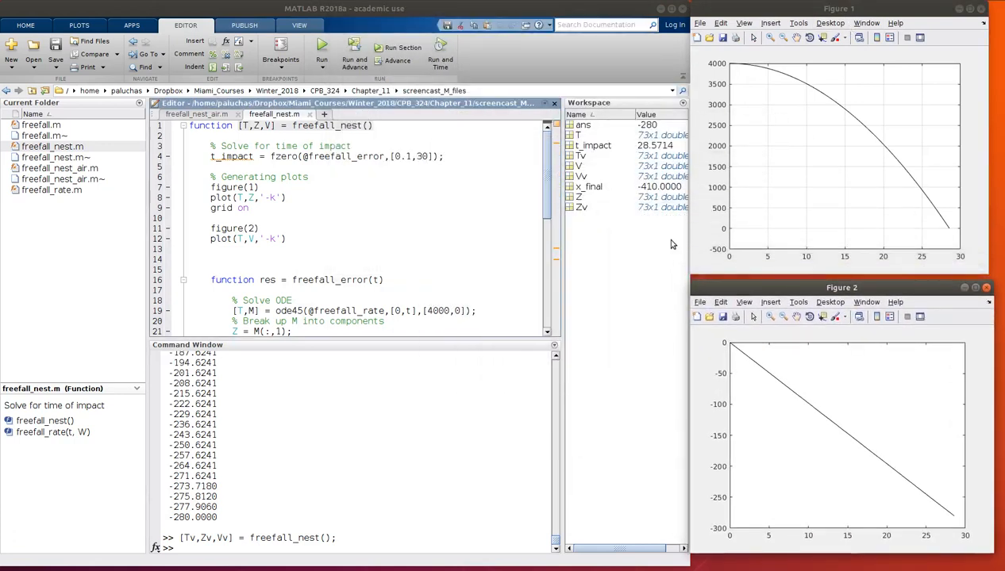
Step: Switch both plot styles to '-r', then hold on in Figures 1 and 2
left_click(210, 218)
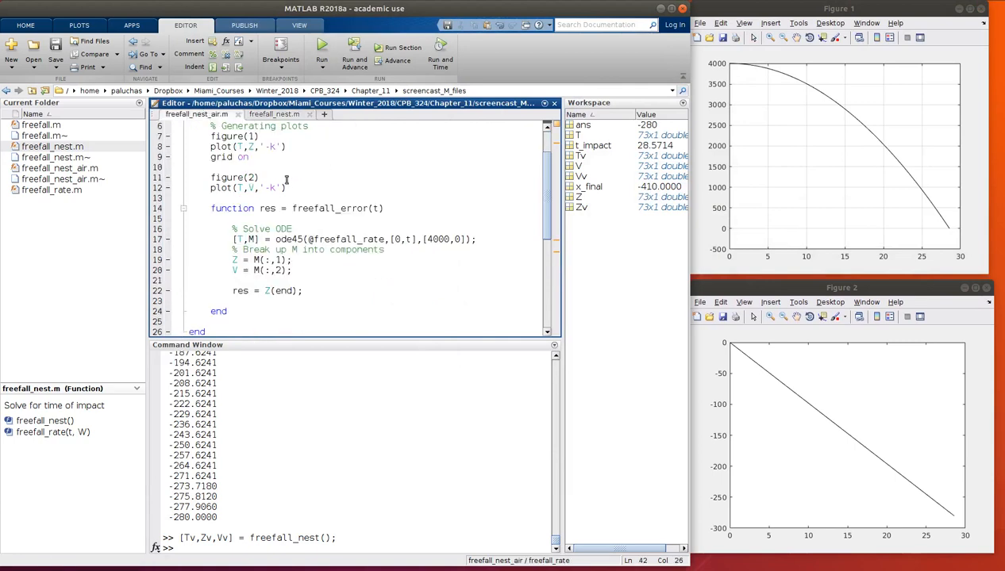
left_click(276, 147)
type("r")
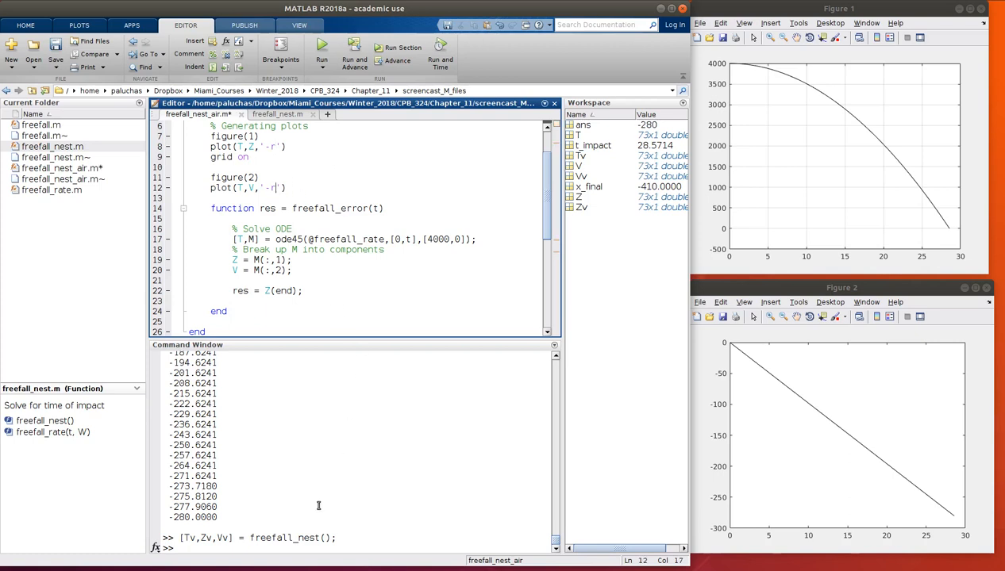
type("hold on")
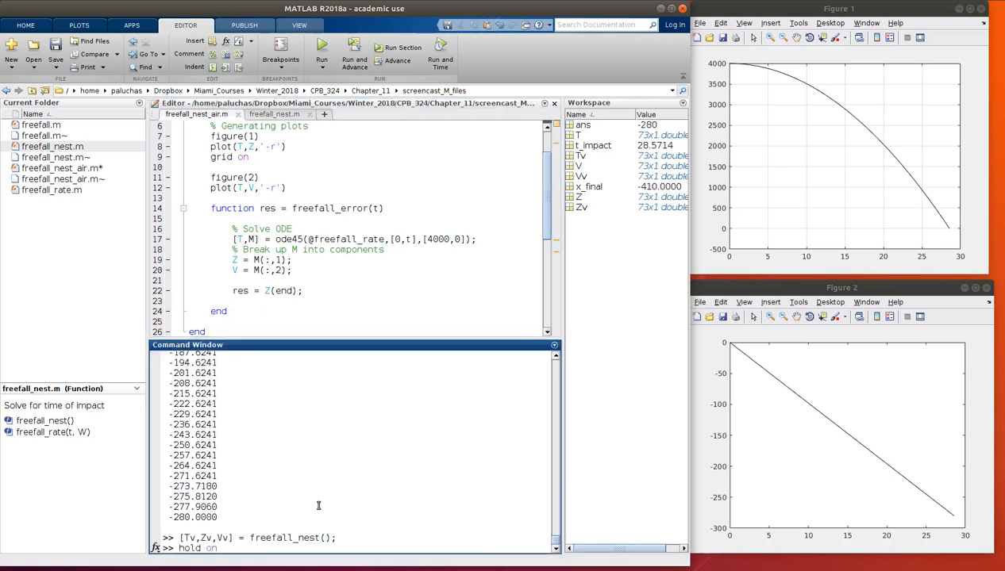
type("figure(1")
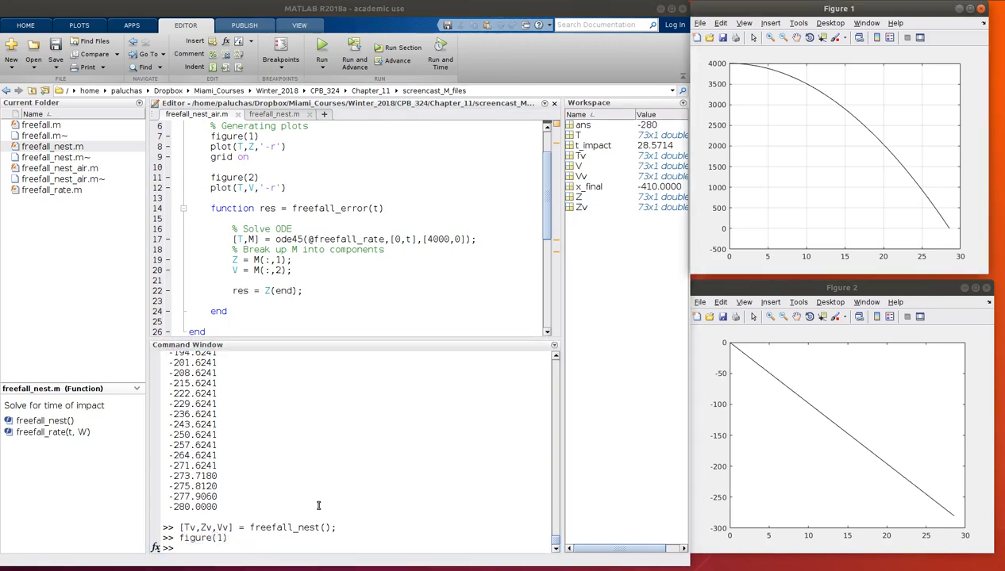
type("hold on")
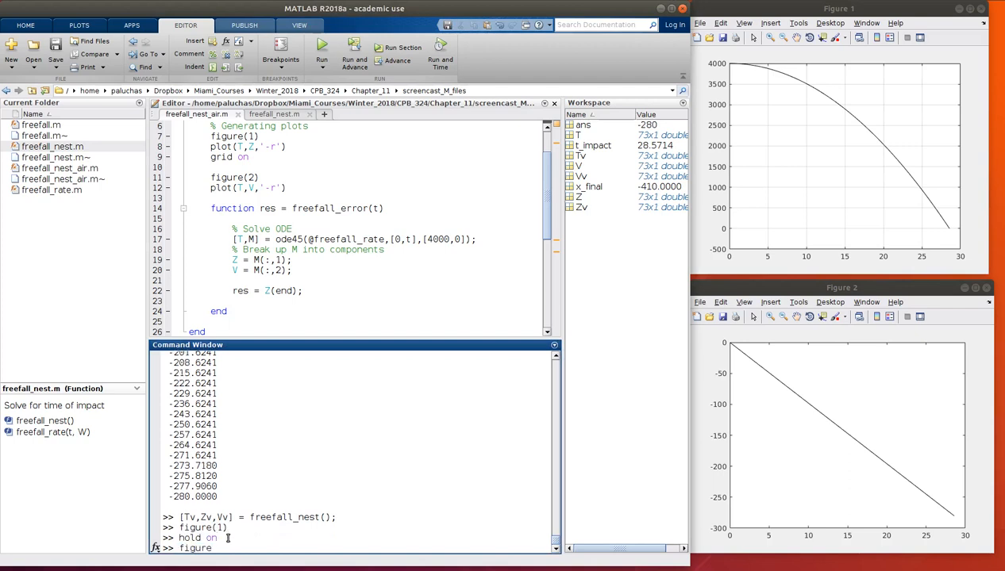
type("figure(2)")
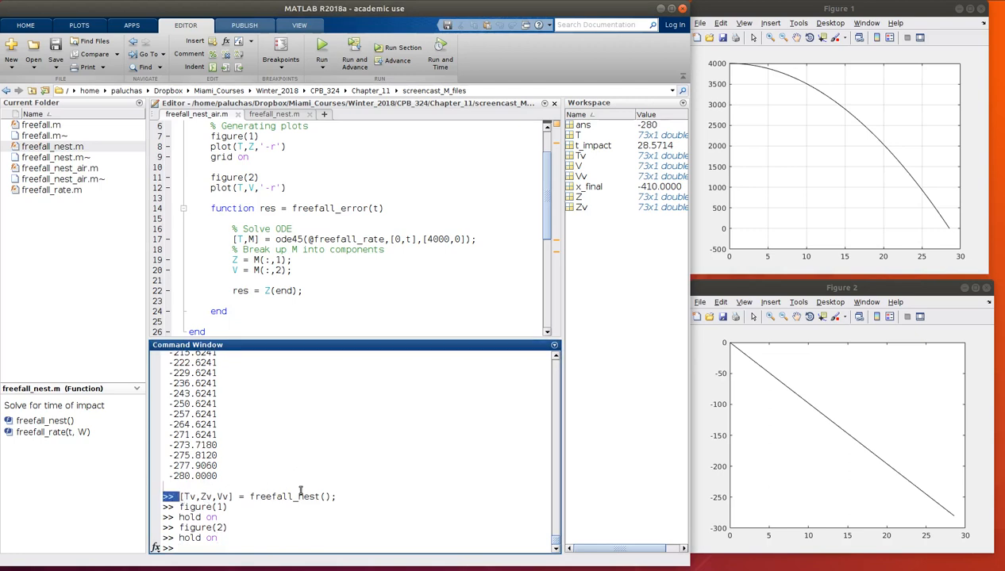
Step: Reuse the earlier call to run [Ta,Za,Va] = freefall_nest_air(), which raises an fzero sign error
double_click(254, 496)
type("[Ta,Za,Va] = freefall_nest_air;")
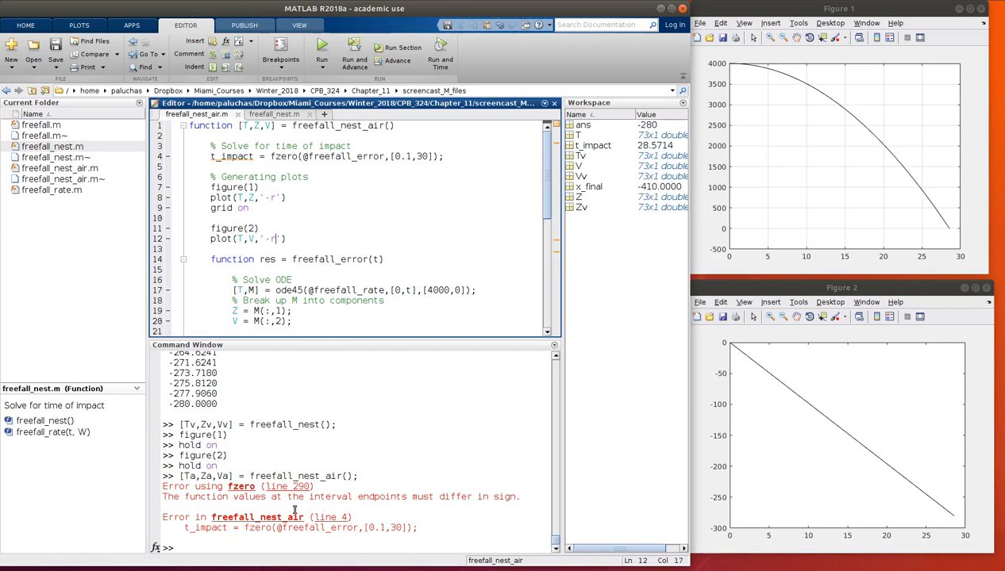
mouse_move(295, 516)
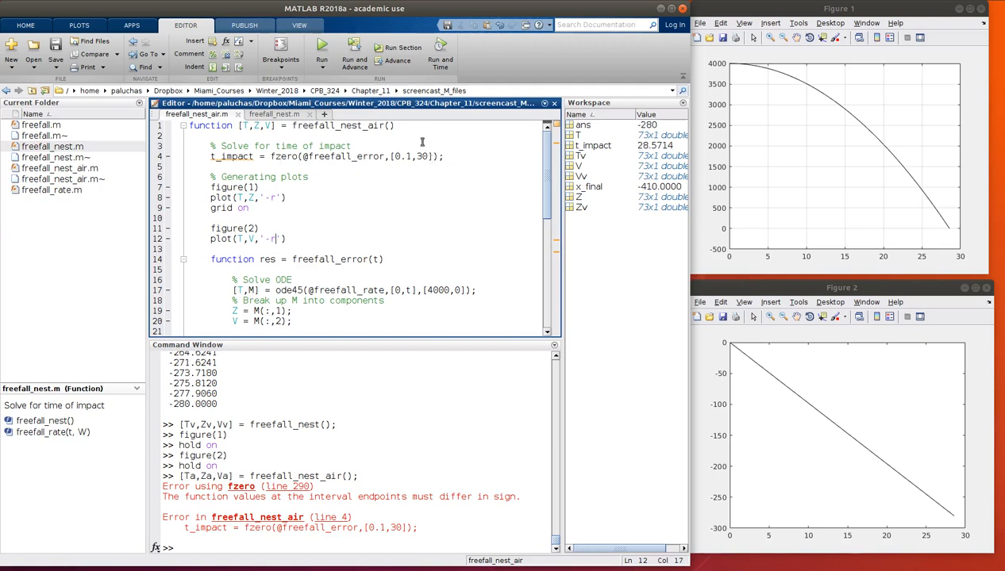
mouse_move(431, 156)
type("9")
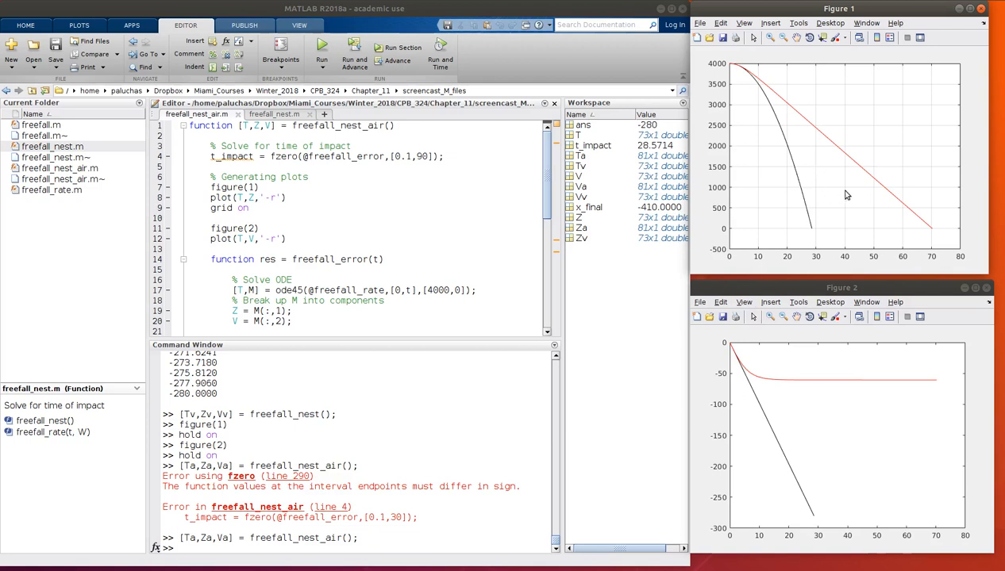
mouse_move(818, 165)
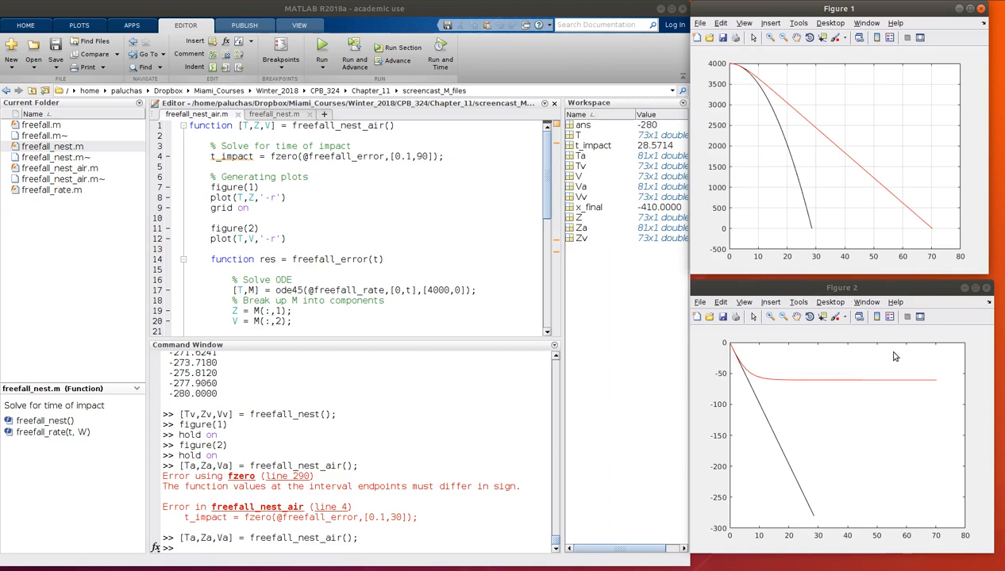
mouse_move(831, 200)
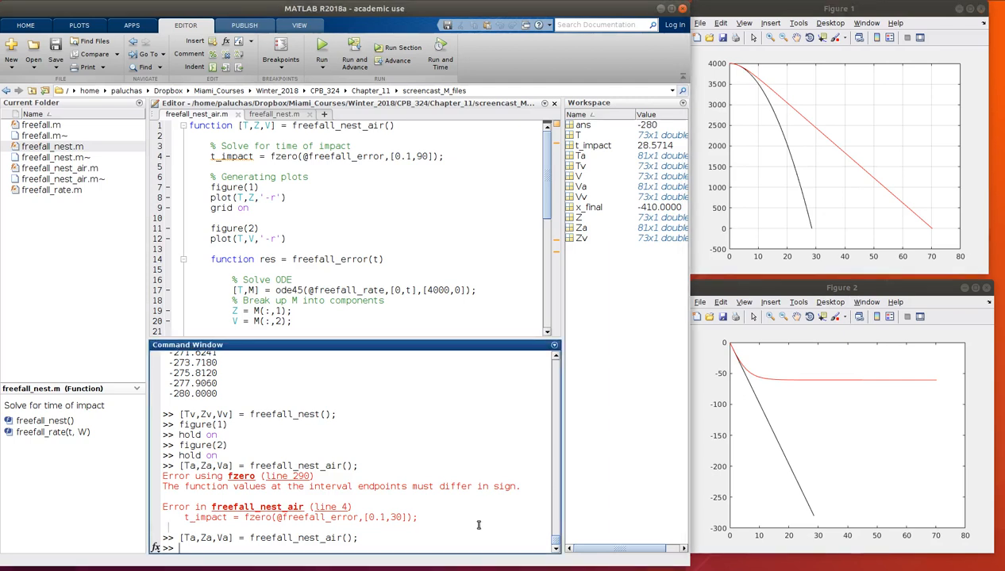
Step: Print Ta(end) = 70.2693 and Va(end) = -60.6218 for the drag run
type("Ta(end)")
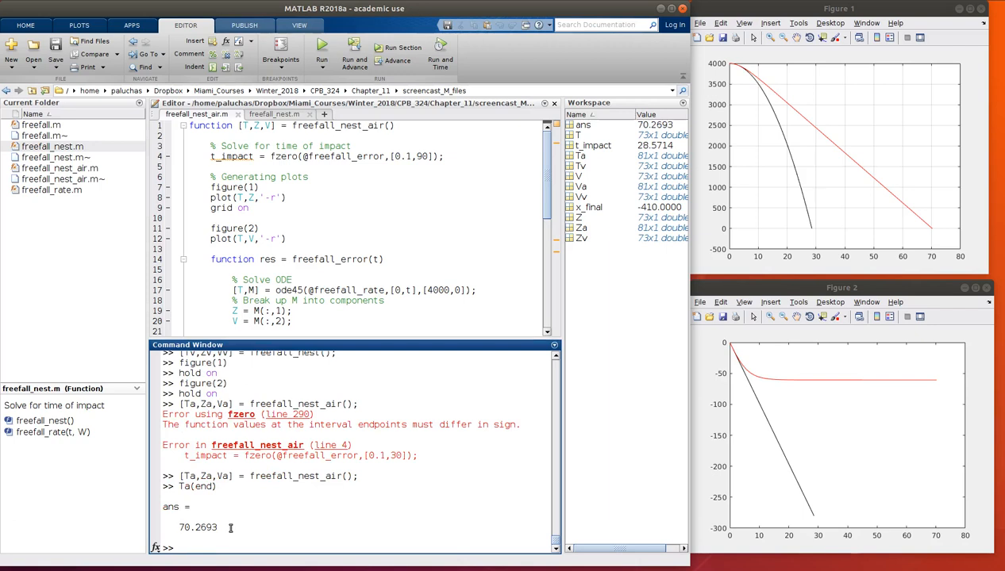
type("V")
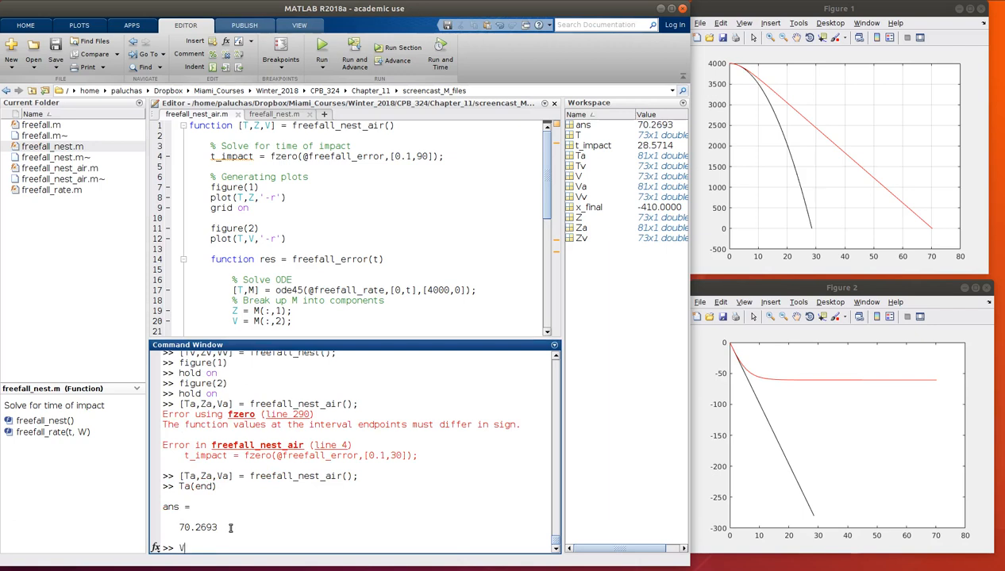
type("a(end)")
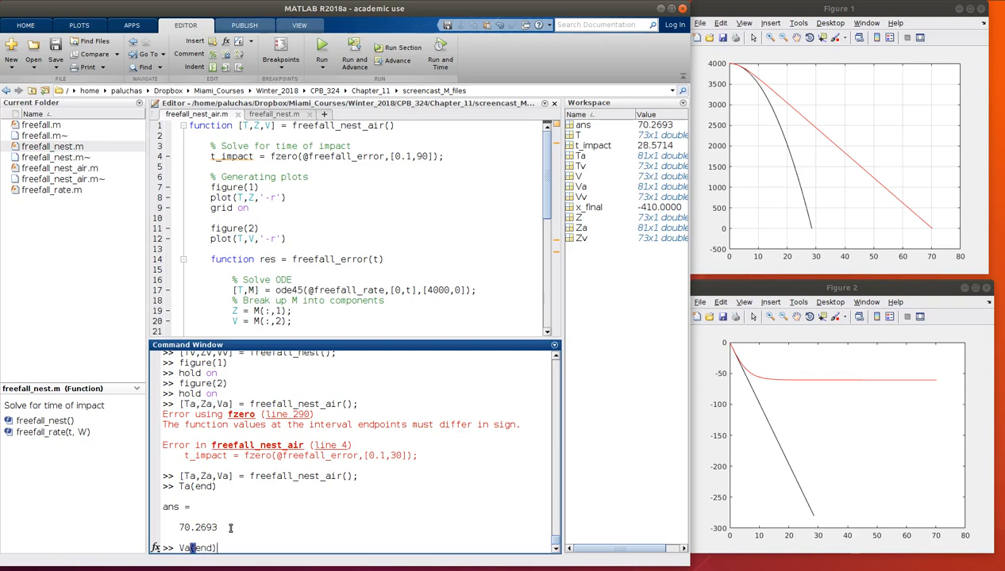
key("enter")
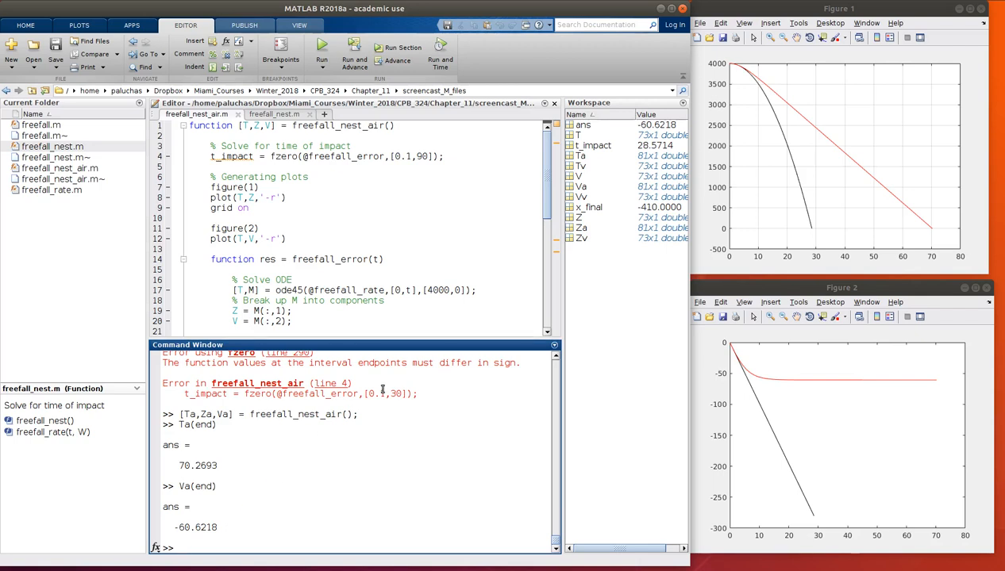
mouse_move(893, 196)
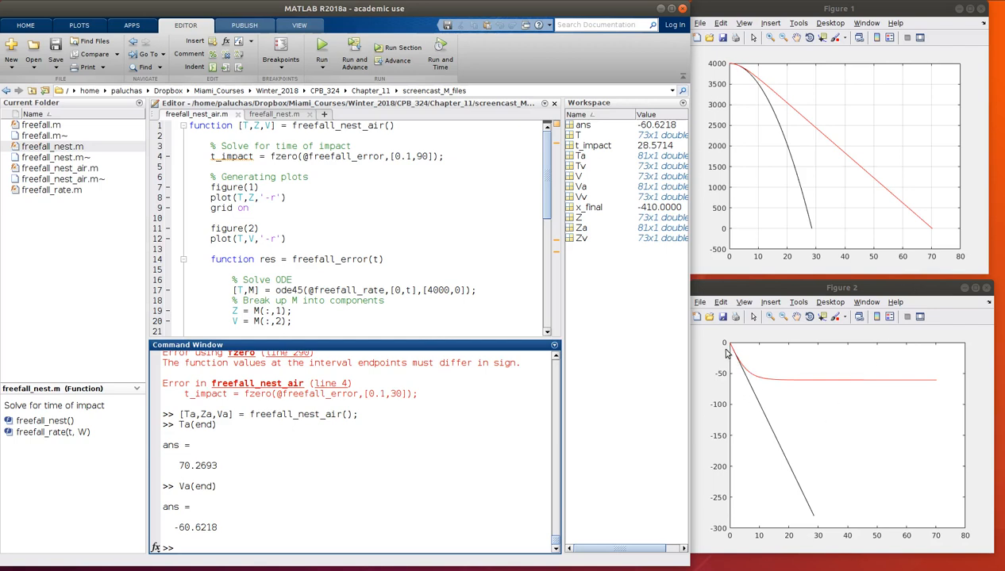
mouse_move(936, 388)
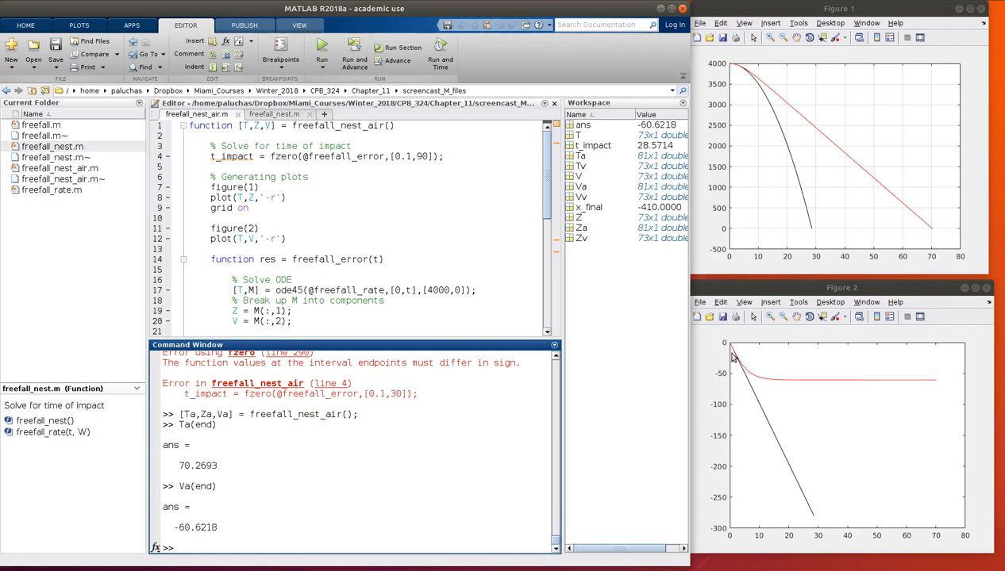
mouse_move(731, 355)
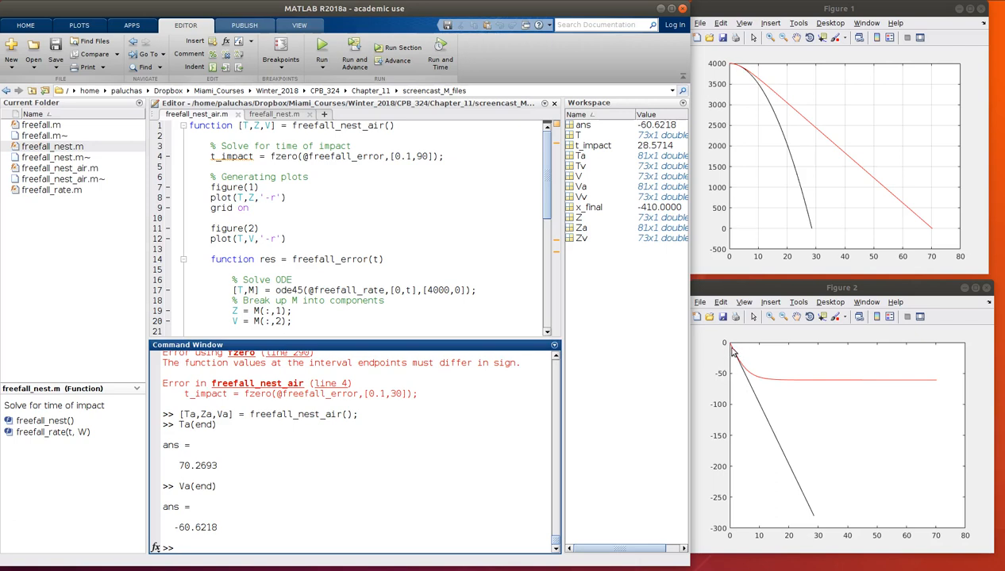
mouse_move(747, 374)
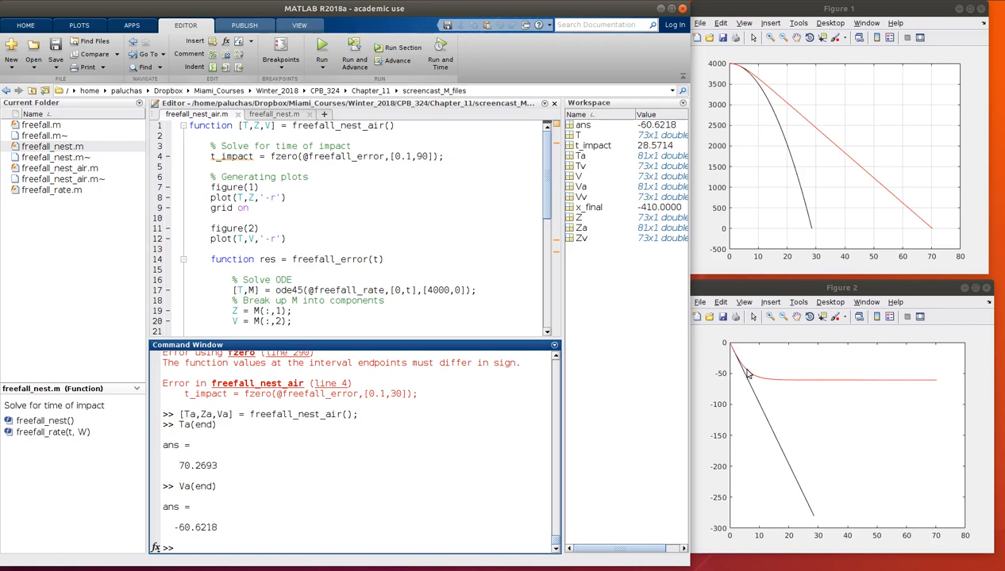
mouse_move(799, 391)
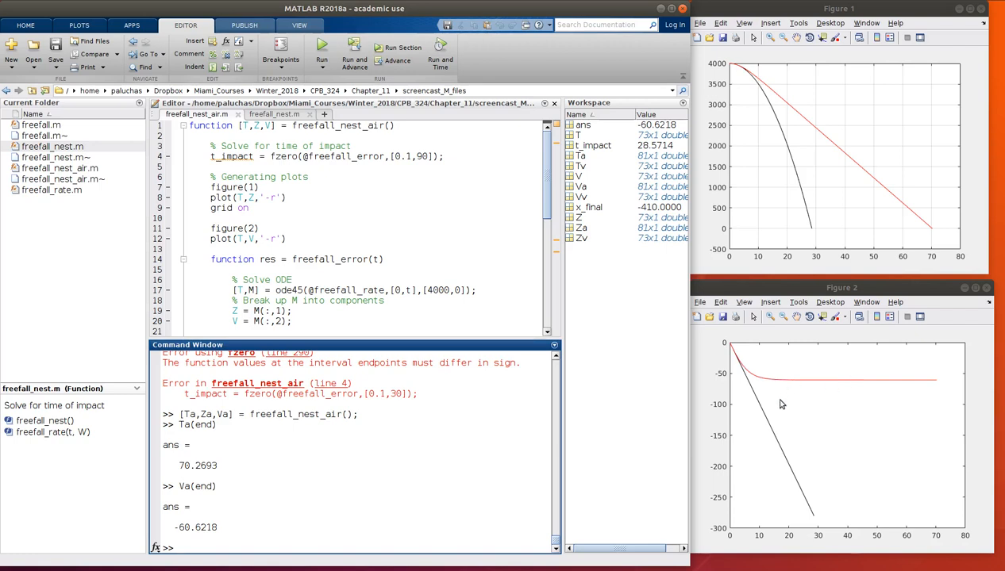
mouse_move(843, 380)
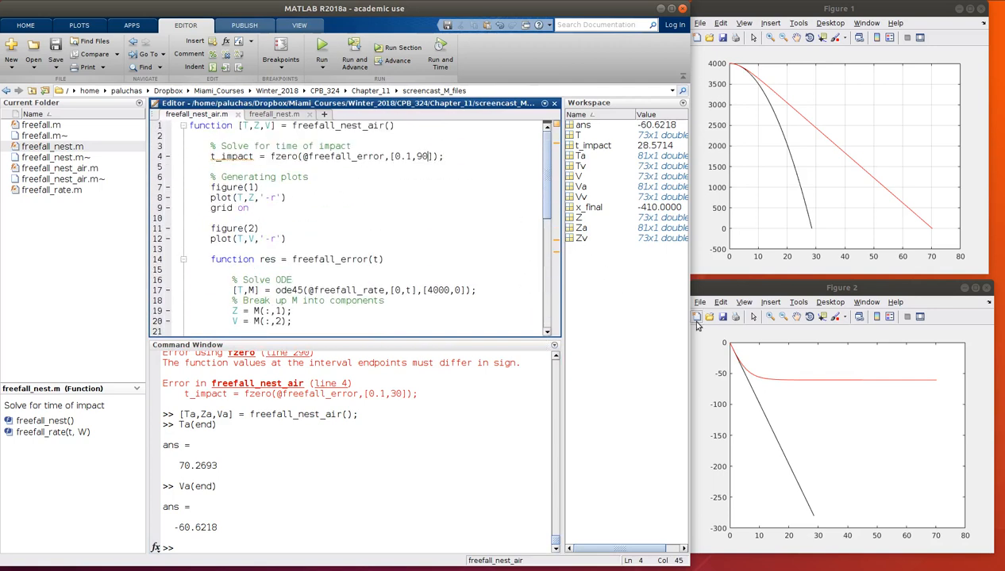
mouse_move(760, 86)
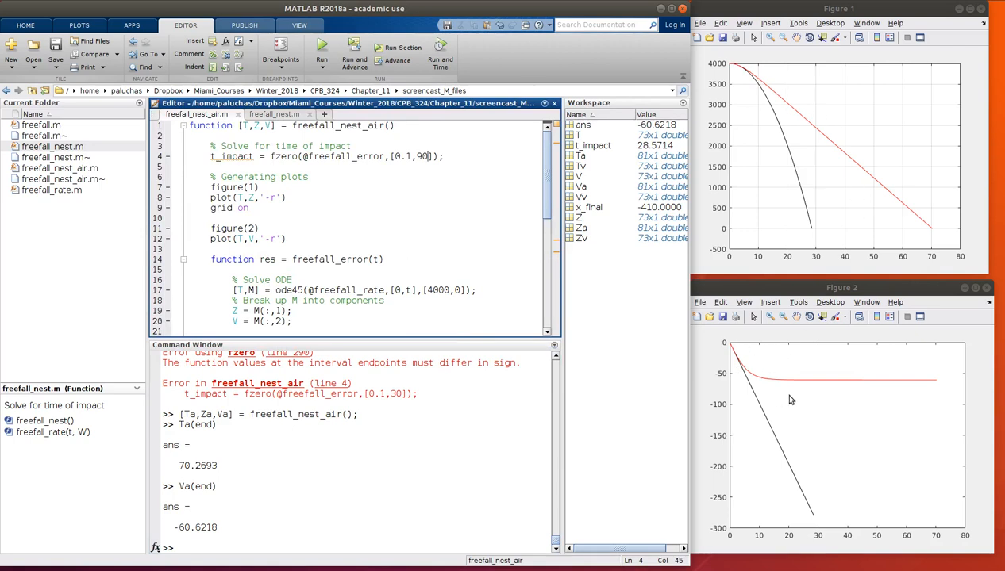
mouse_move(682, 309)
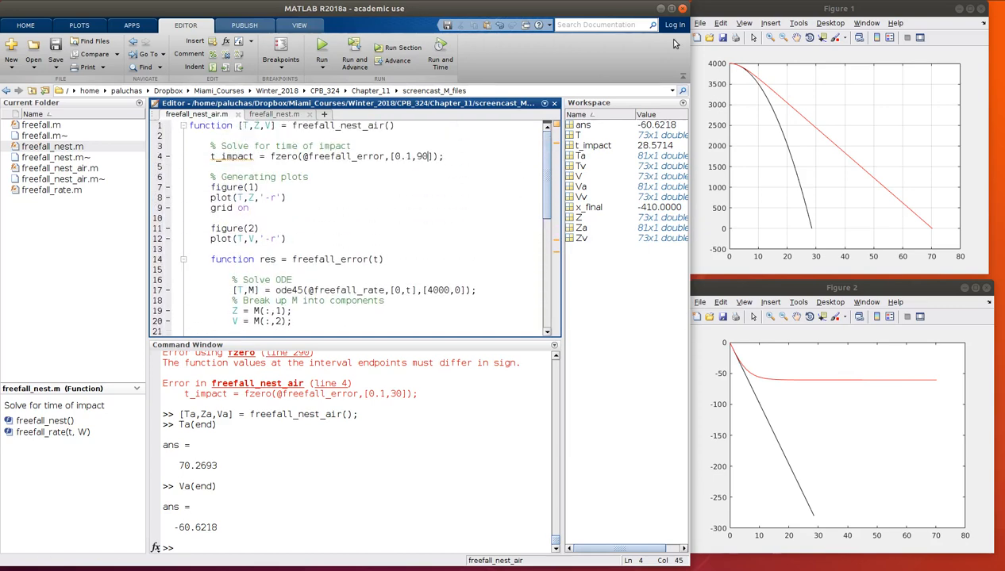
mouse_move(679, 101)
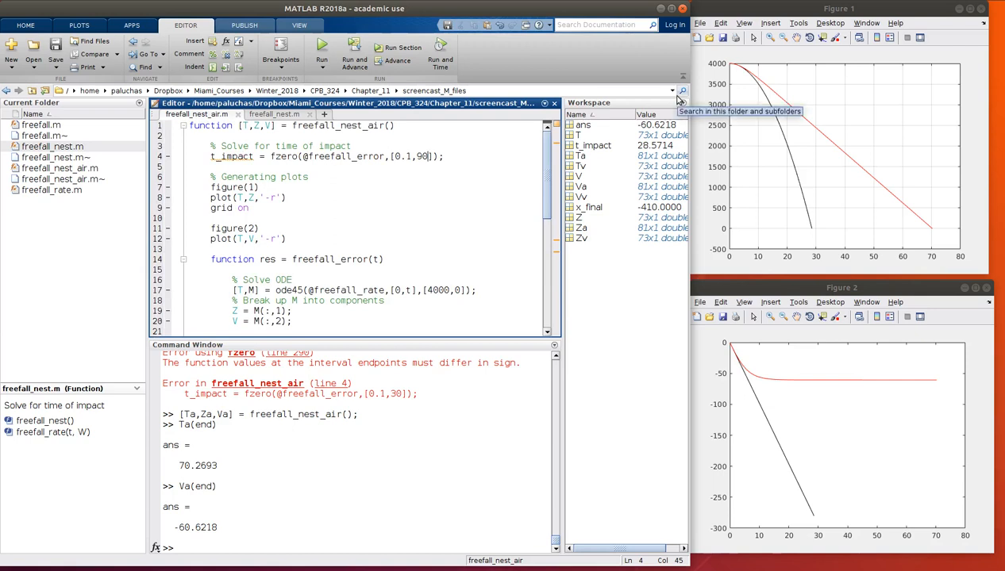